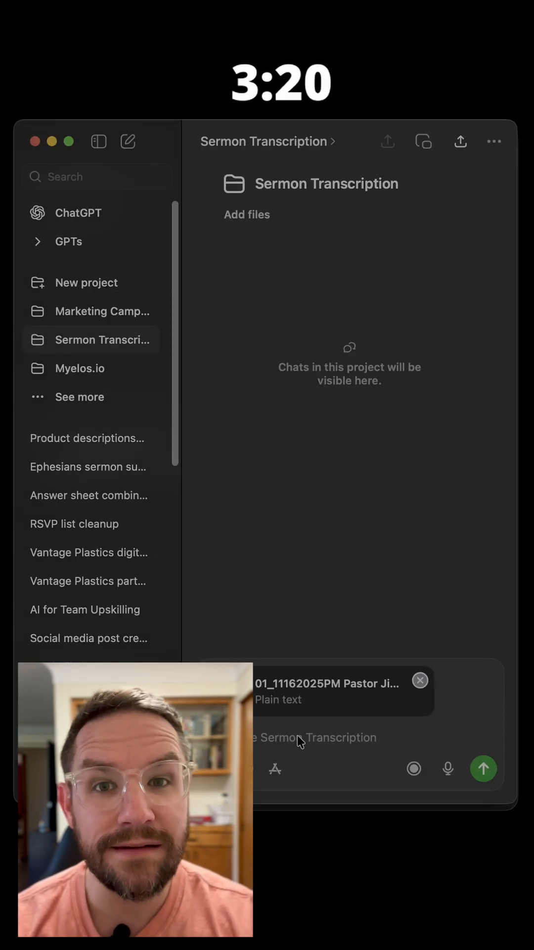
Send a prompt asking to strip fluff and conversational parts from the transcript and rewrite it as prose.
text(all 'fluff' from this transcription: music,)
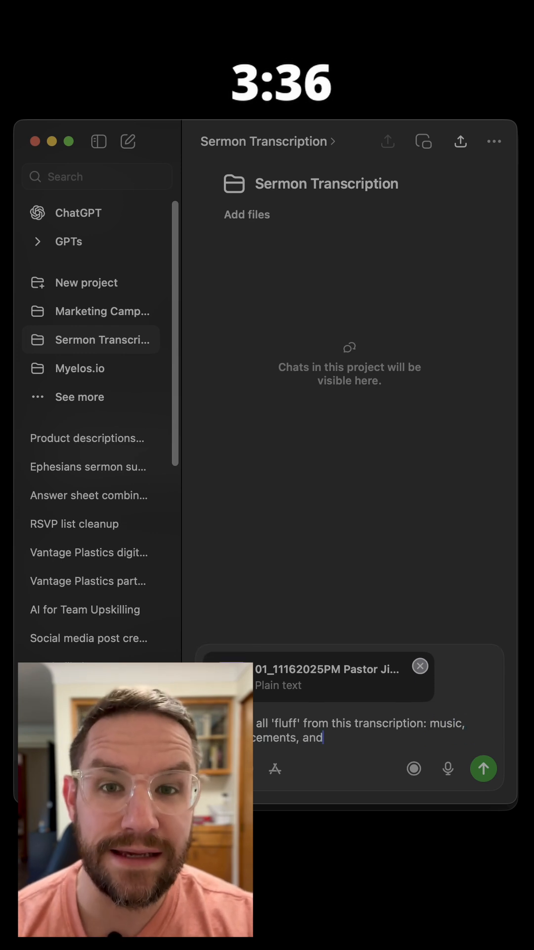
text(conversational parts. Exp)
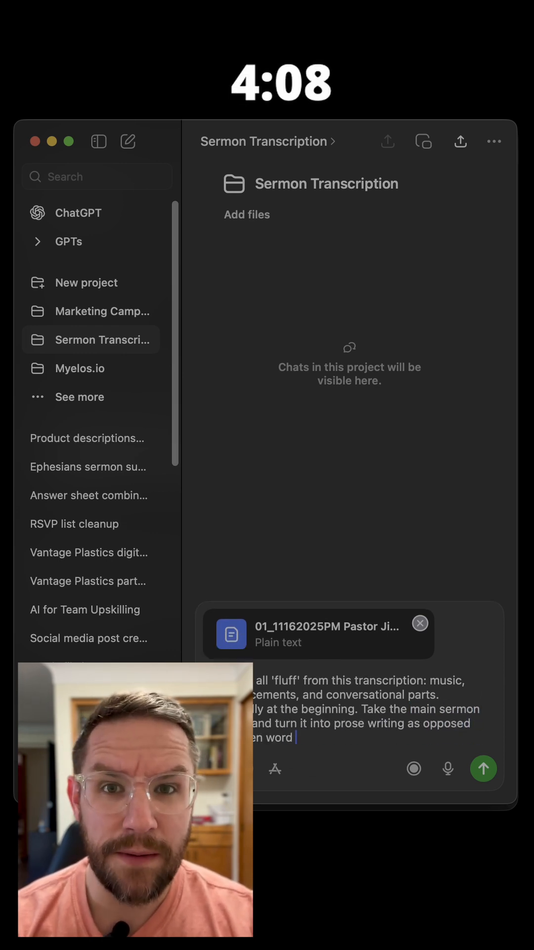
text(stream of consciousness speaking)
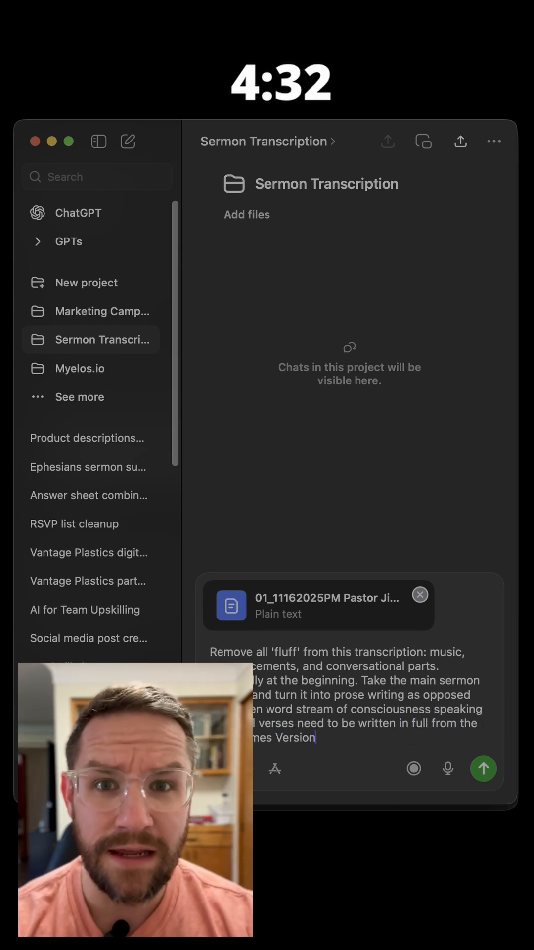
click(484, 768)
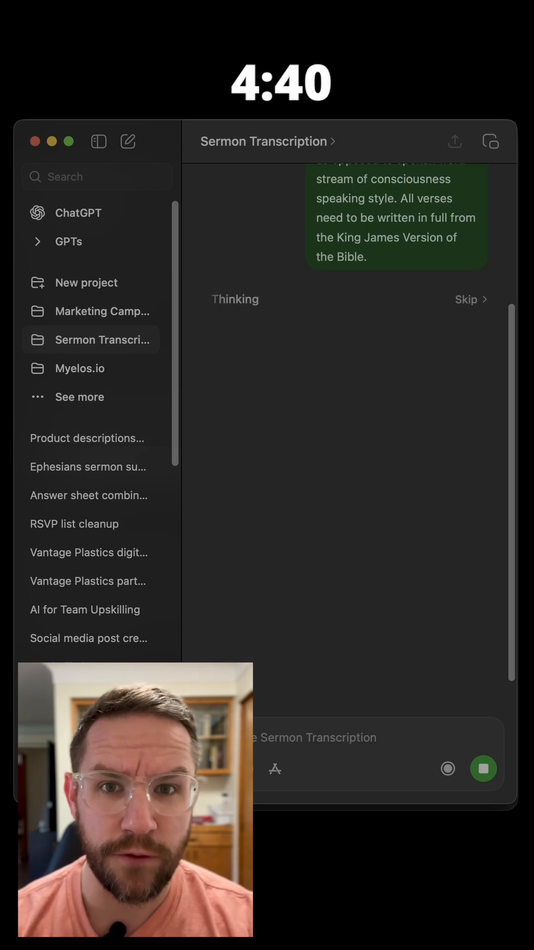